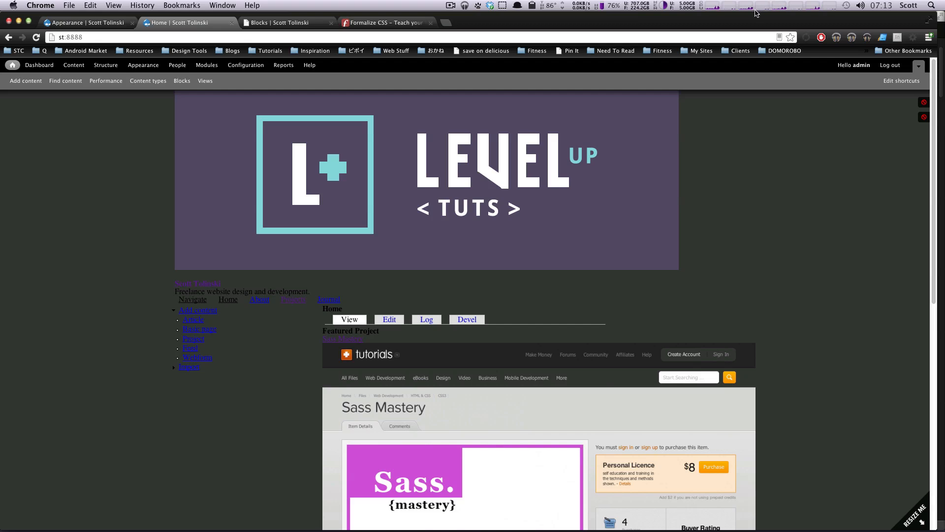
mouse_move(736, 27)
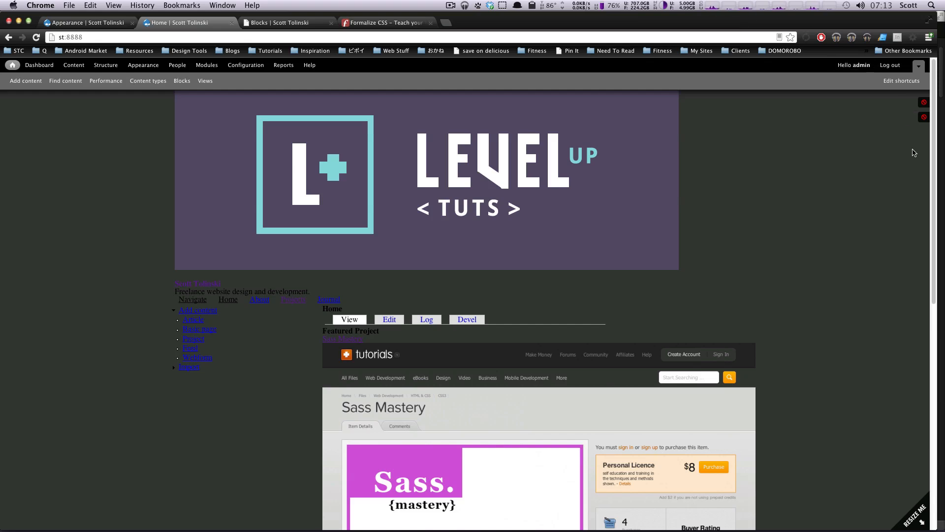
mouse_move(898, 175)
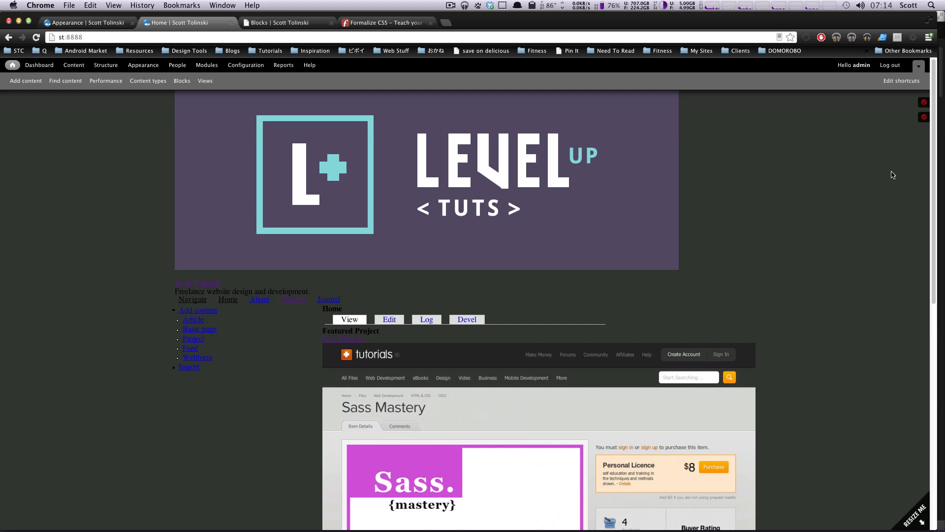
mouse_move(907, 166)
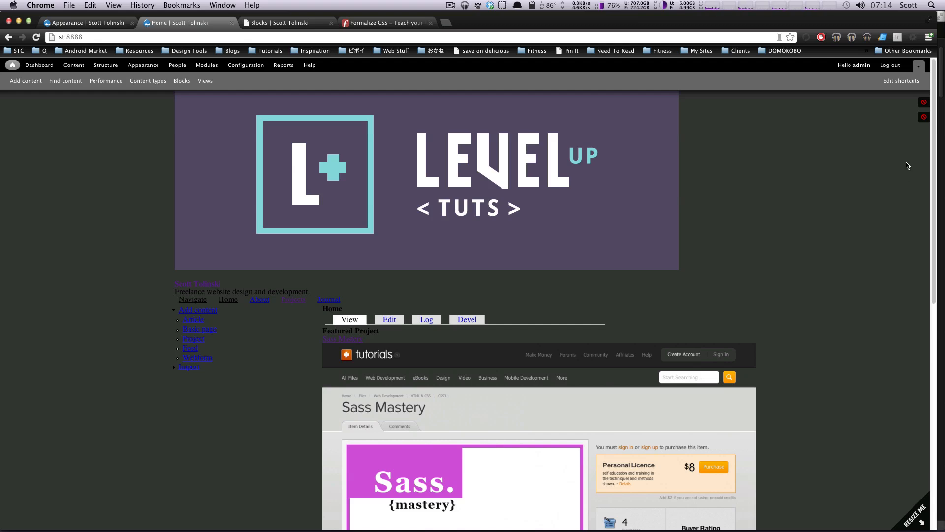
mouse_move(928, 171)
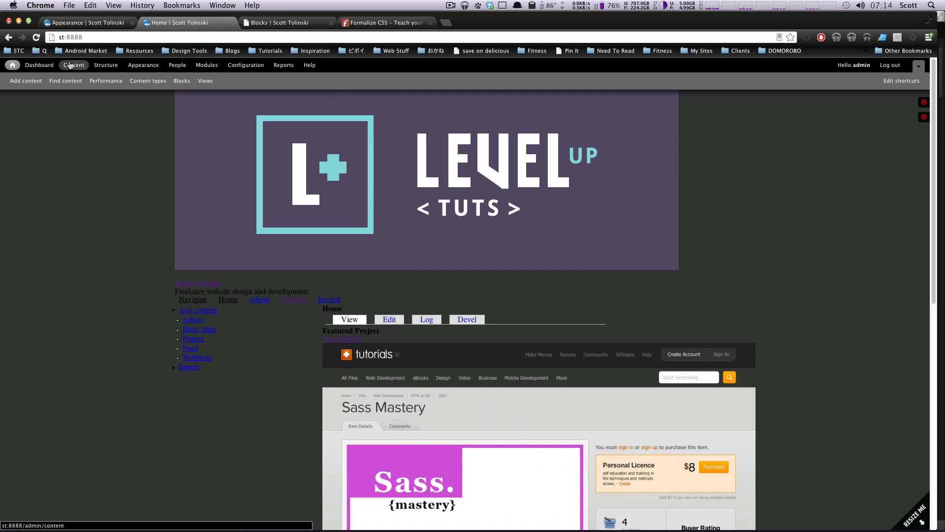
mouse_move(83, 25)
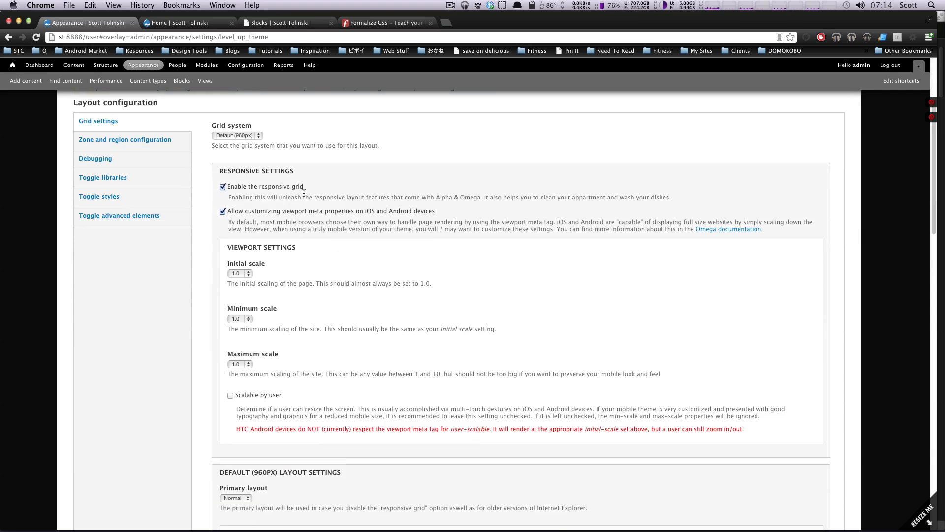
mouse_move(229, 125)
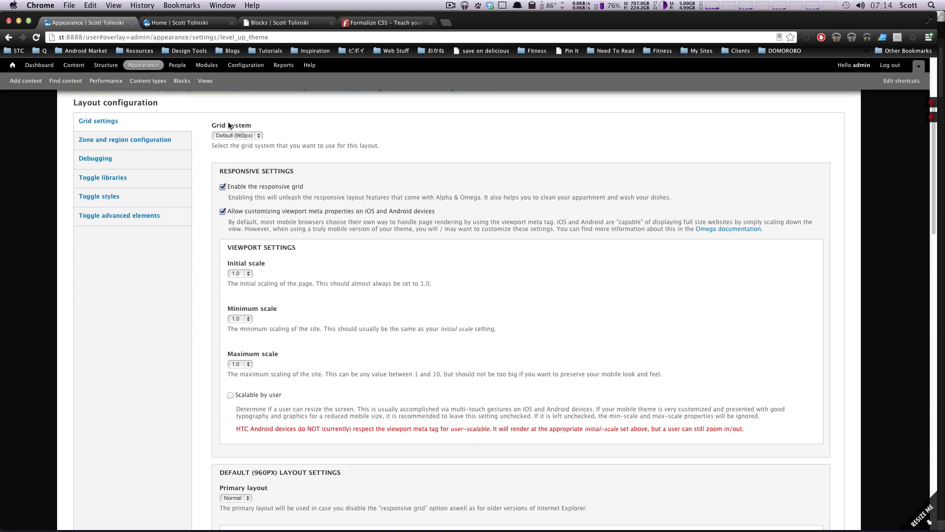
click(237, 135)
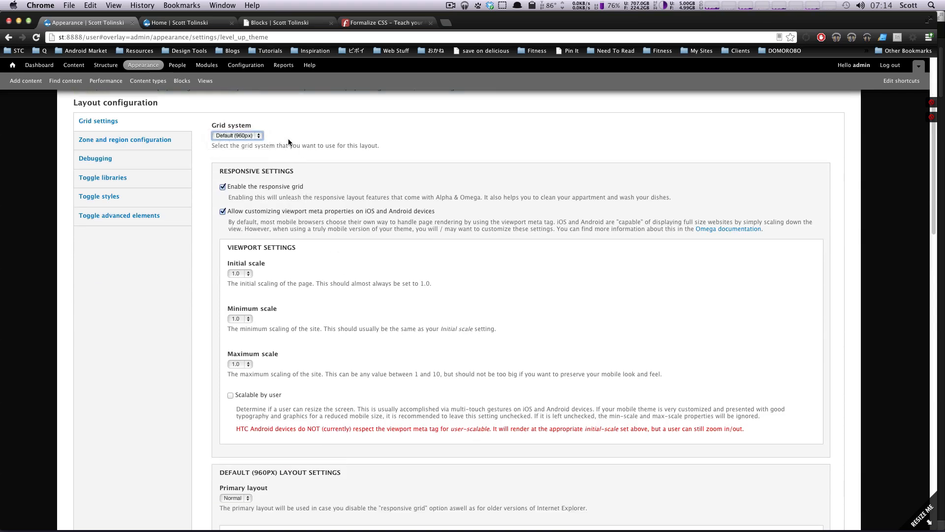
scroll(down, 3)
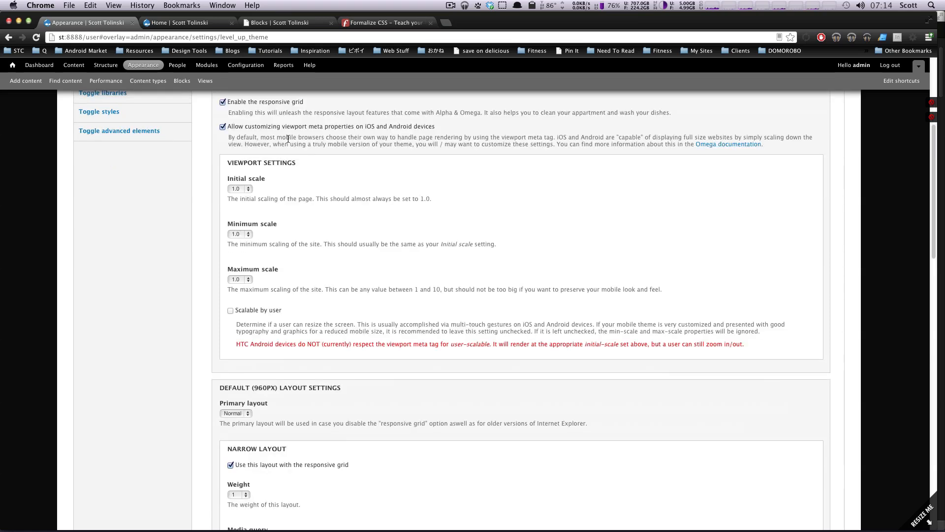
scroll(down, 3)
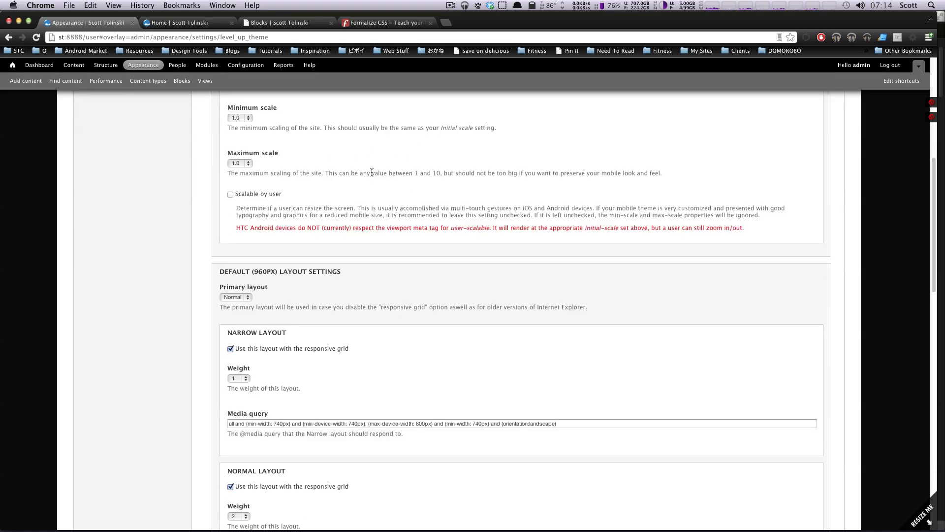
scroll(down, 3)
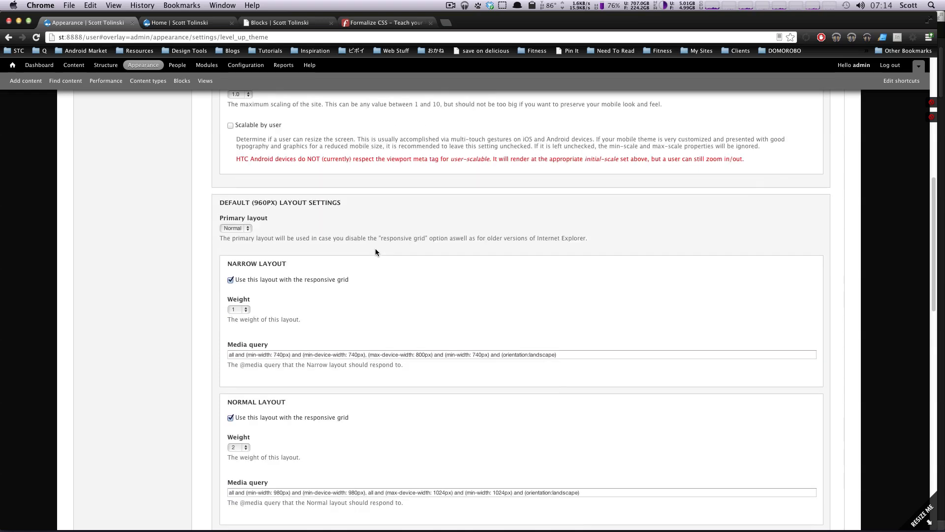
mouse_move(251, 223)
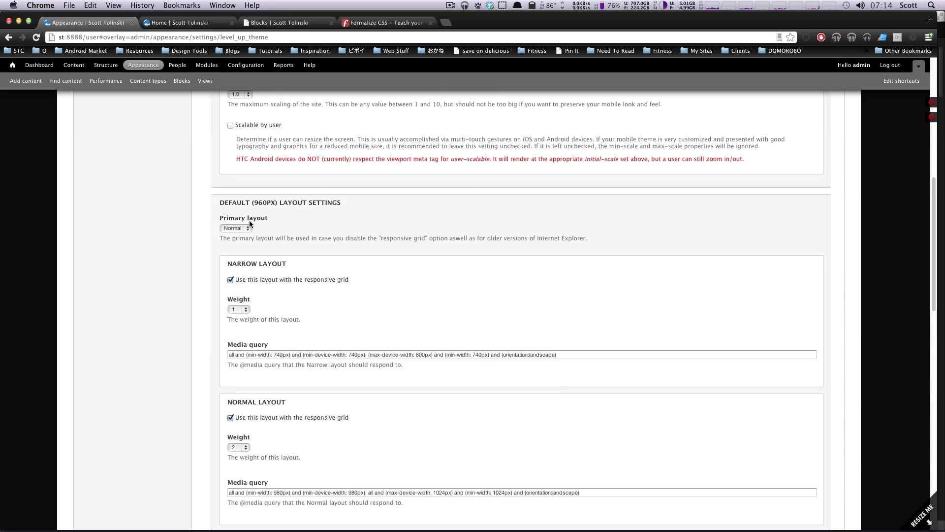
click(236, 228)
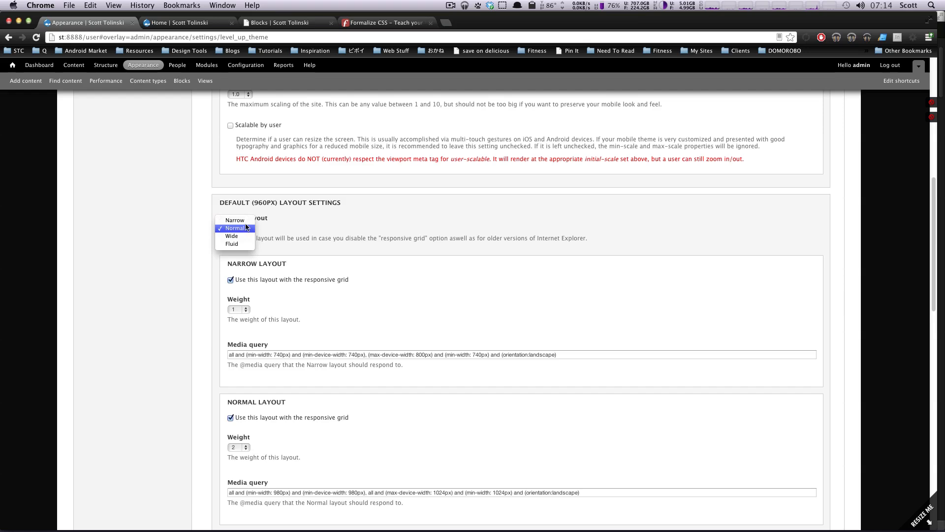
mouse_move(232, 243)
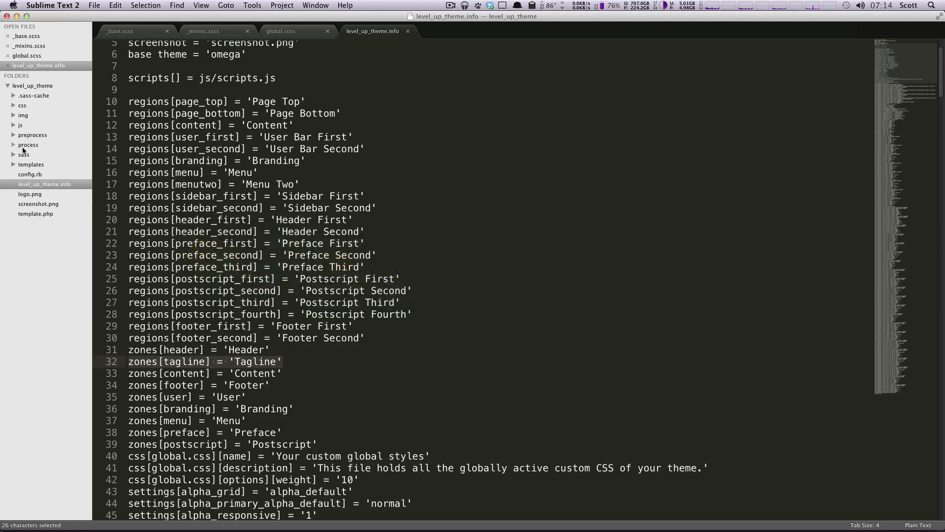
- Show global.scss from the sass folder and highlight its body background rule
click(24, 153)
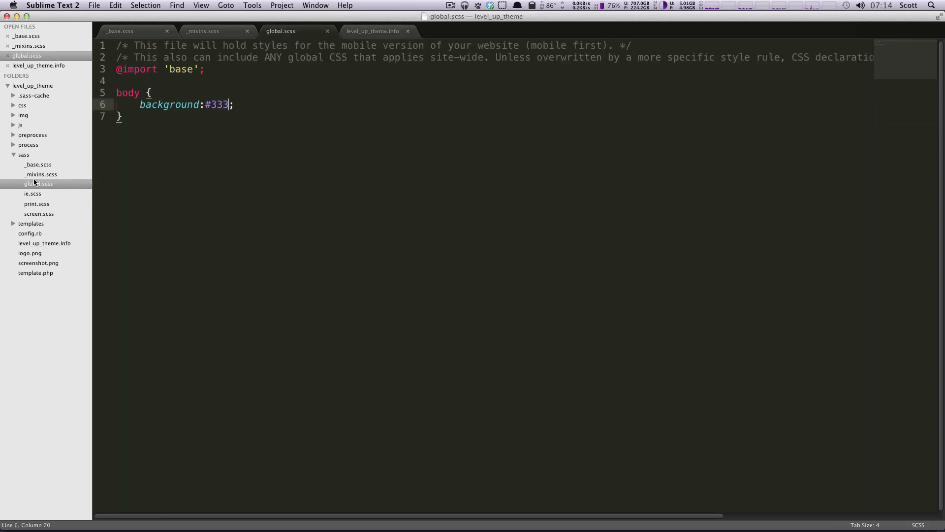
drag(116, 81, 123, 116)
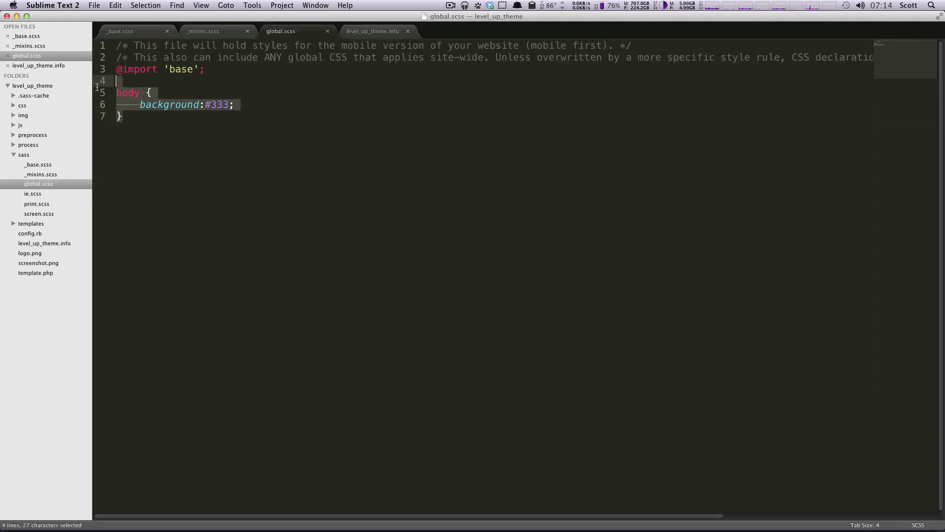
click(154, 132)
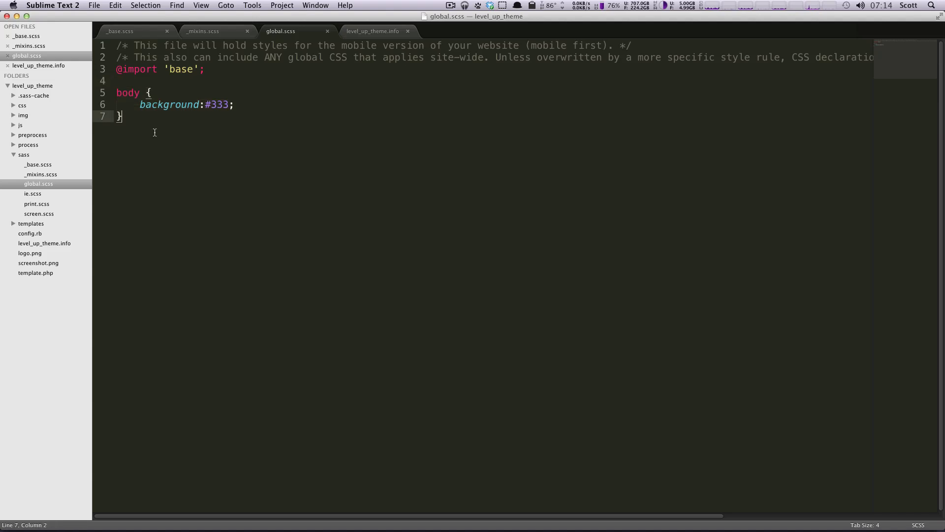
drag(117, 80, 122, 116)
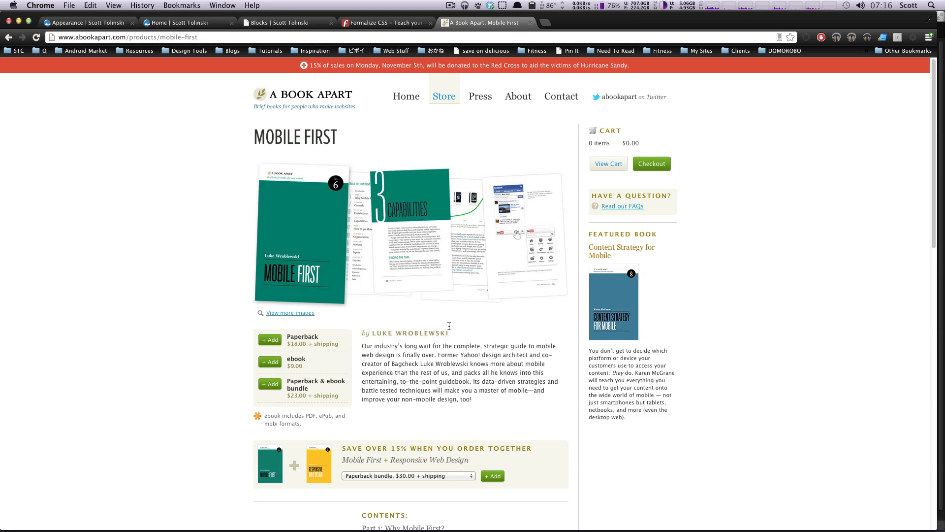
mouse_move(262, 5)
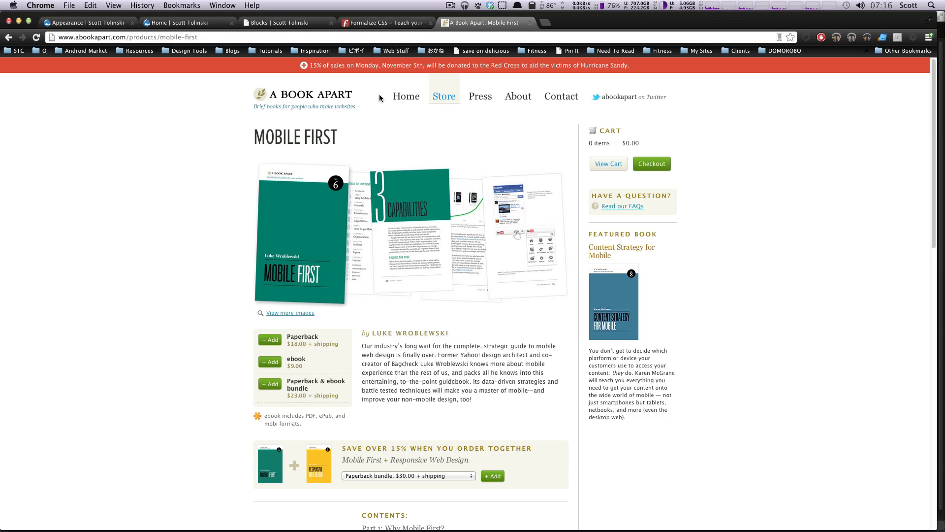
mouse_move(479, 396)
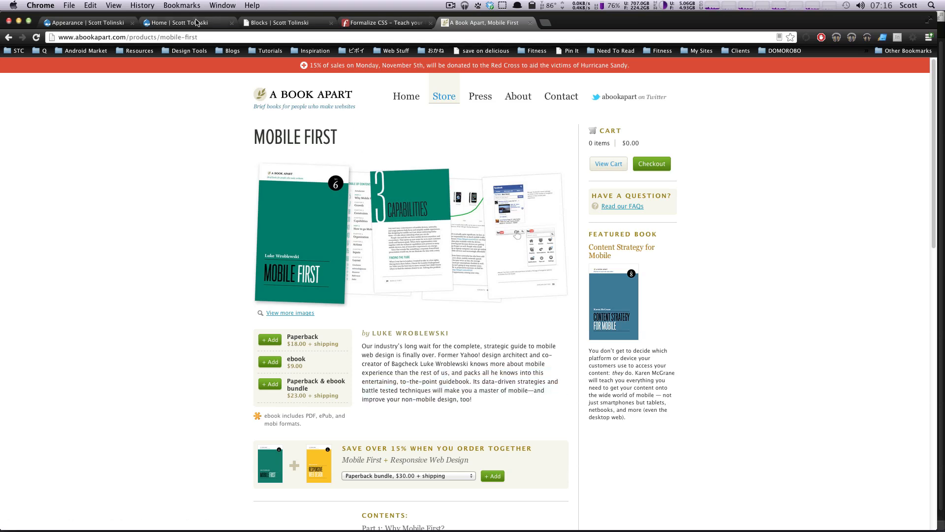
- Return to the site's home page in the browser
click(88, 23)
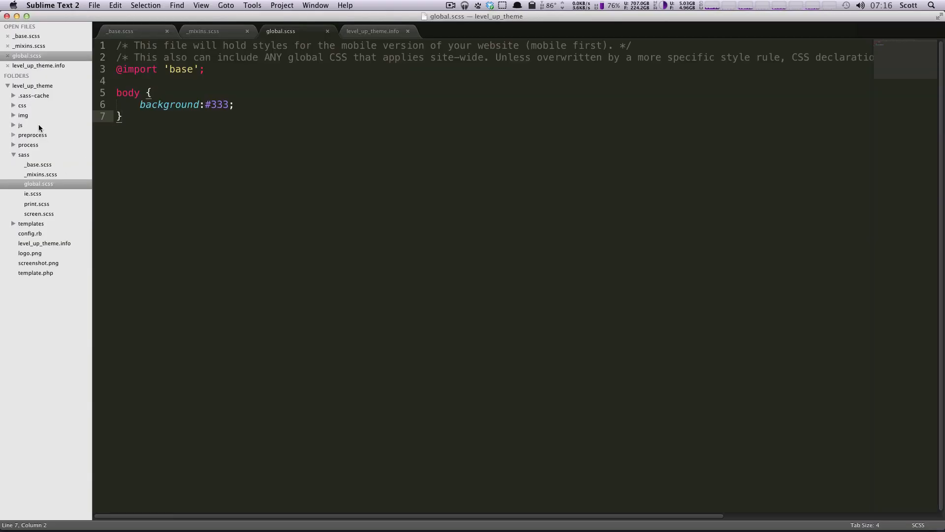
- Expand the css folder to reveal the compiled global, print, screen and layout stylesheets
click(22, 105)
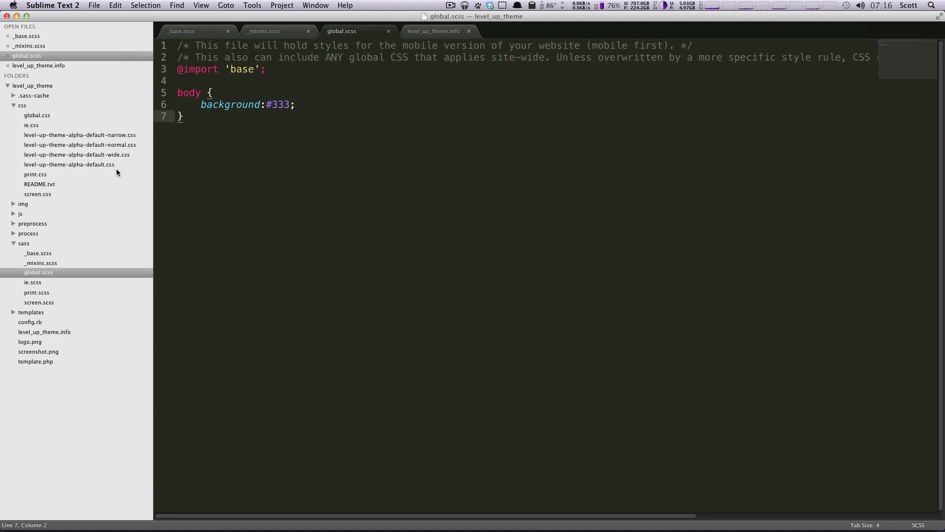
mouse_move(132, 127)
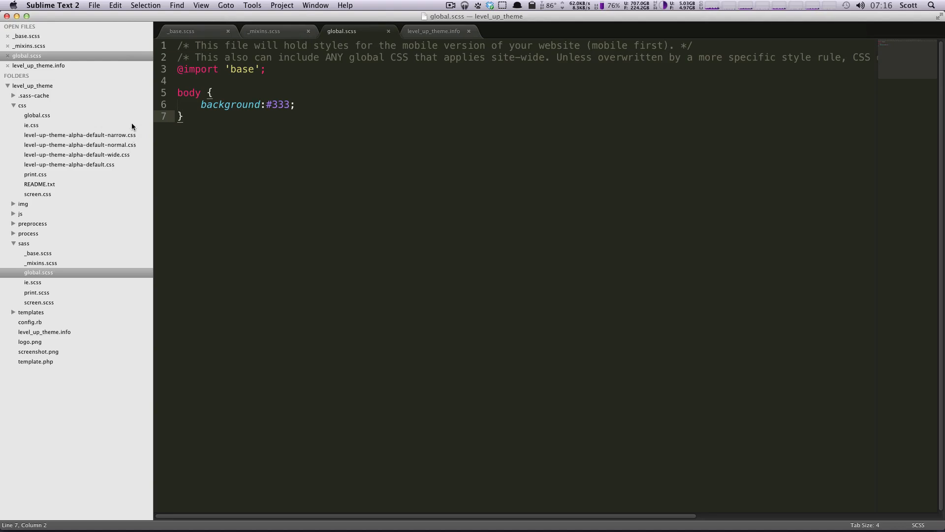
mouse_move(136, 170)
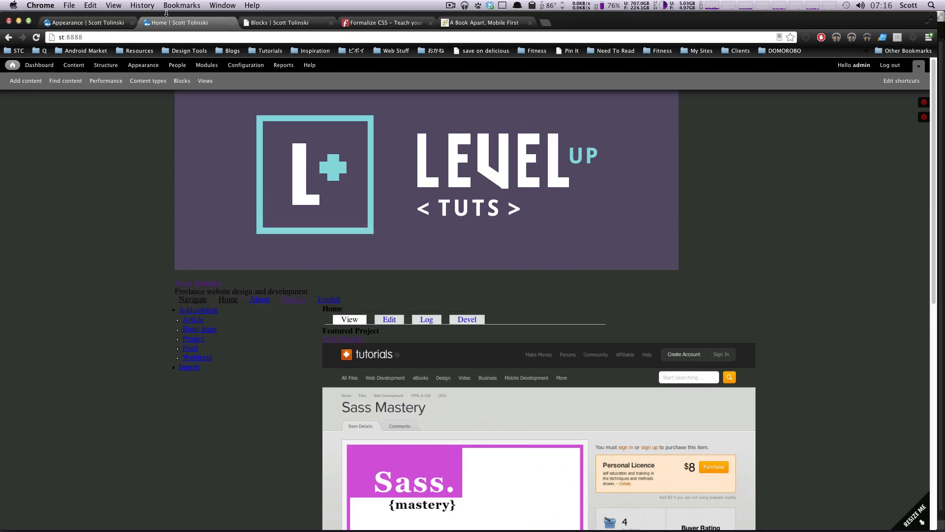
click(85, 23)
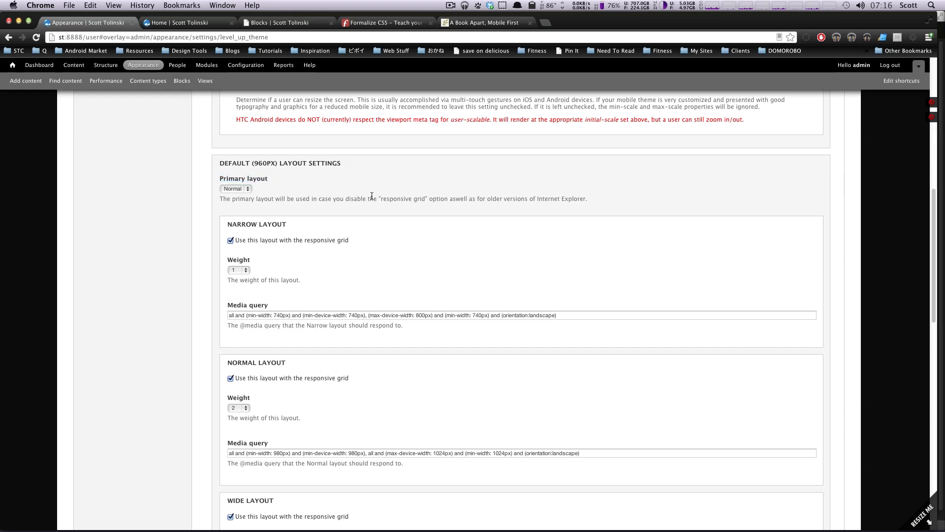
mouse_move(583, 234)
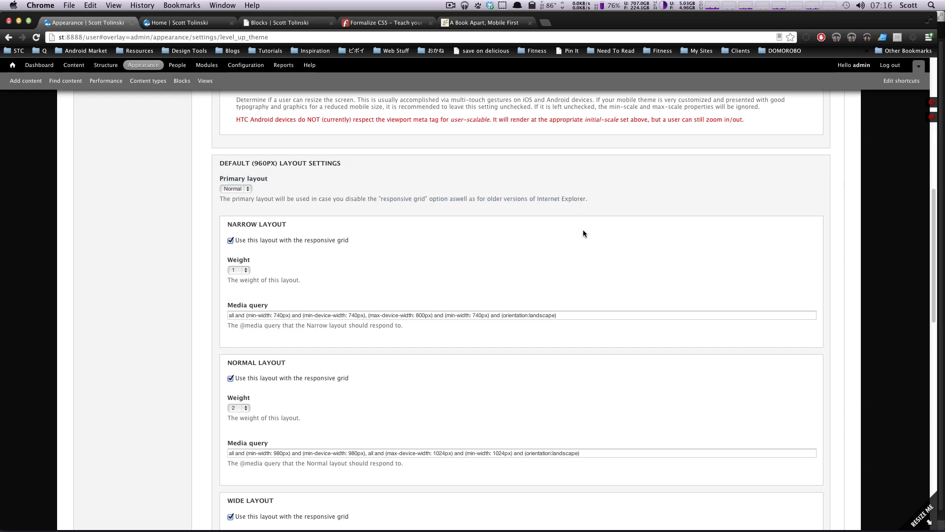
mouse_move(446, 238)
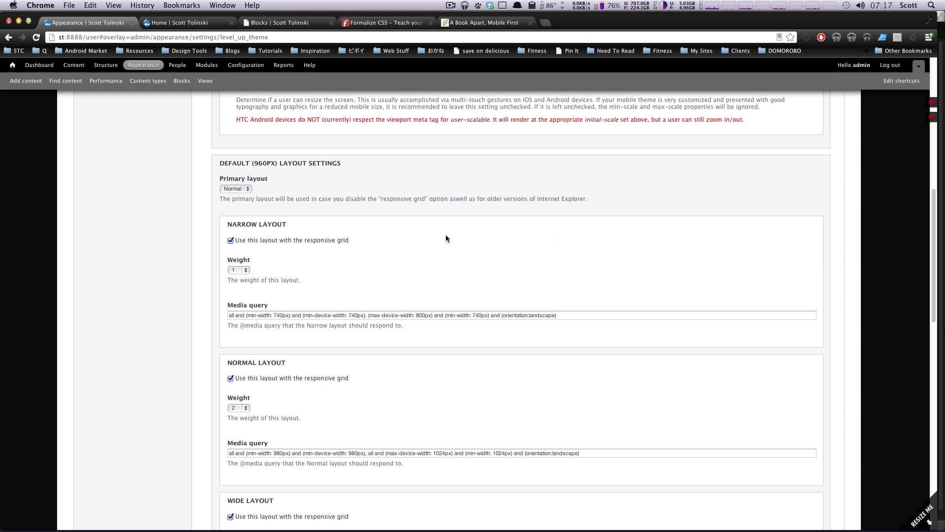
double_click(273, 223)
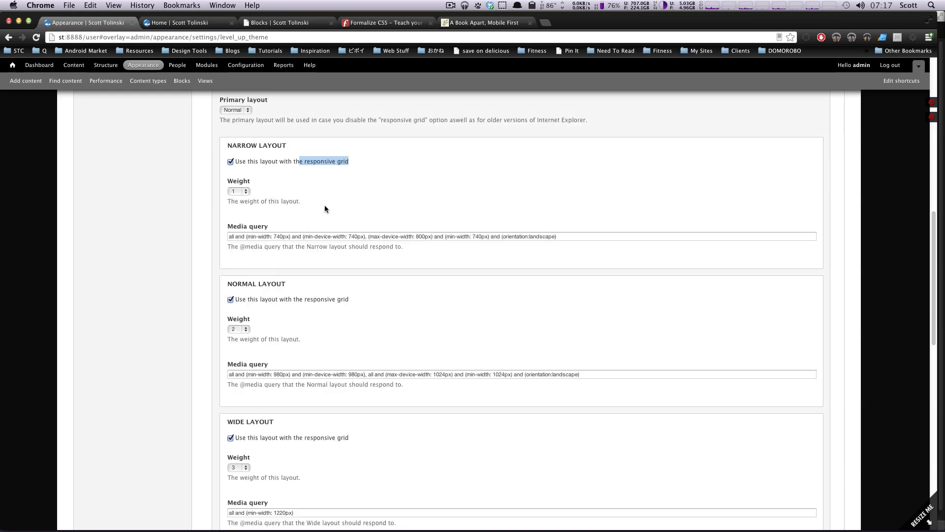
click(391, 235)
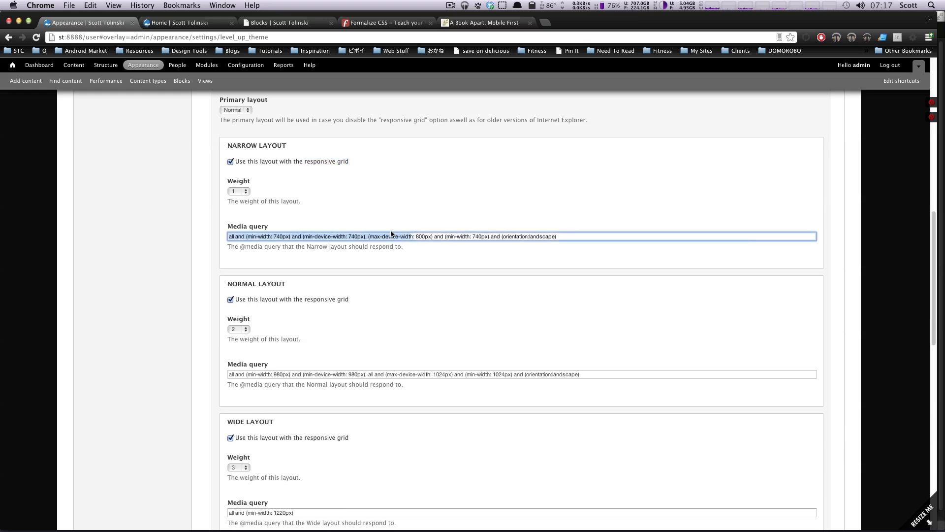
click(367, 235)
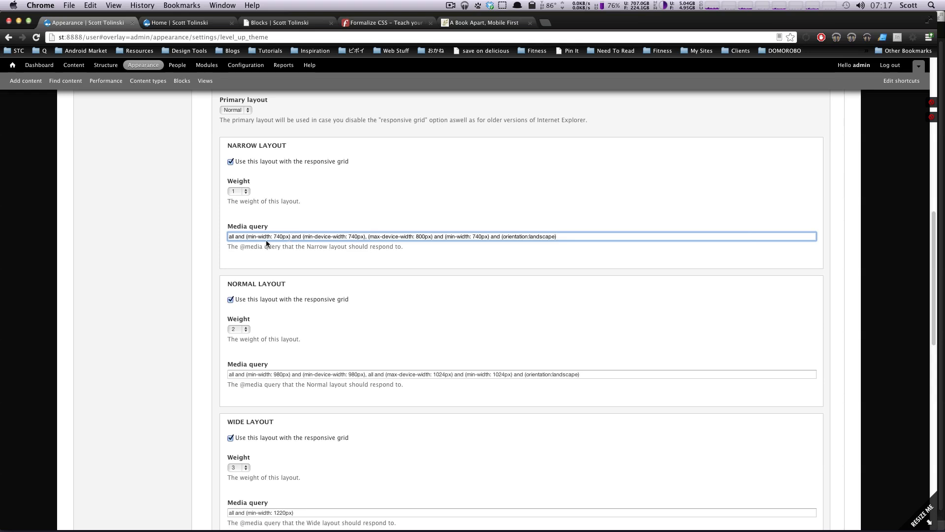
double_click(272, 236)
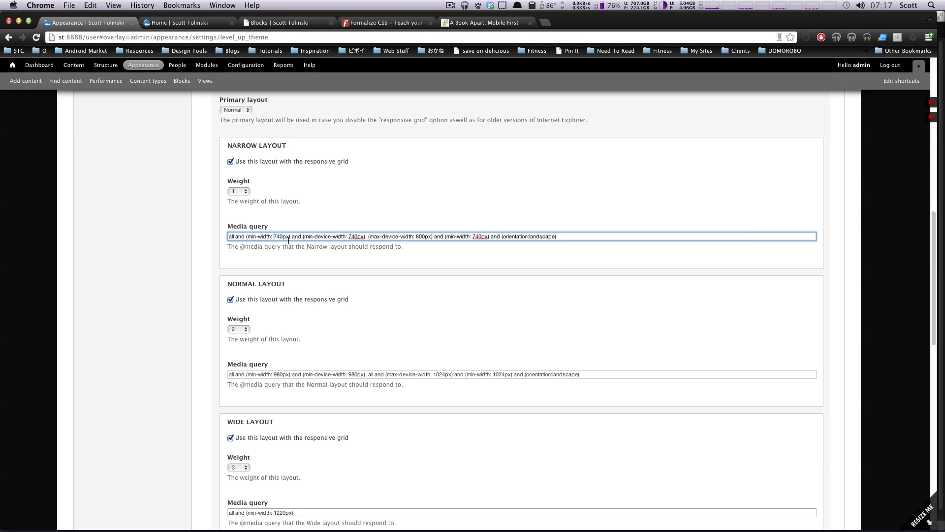
mouse_move(385, 244)
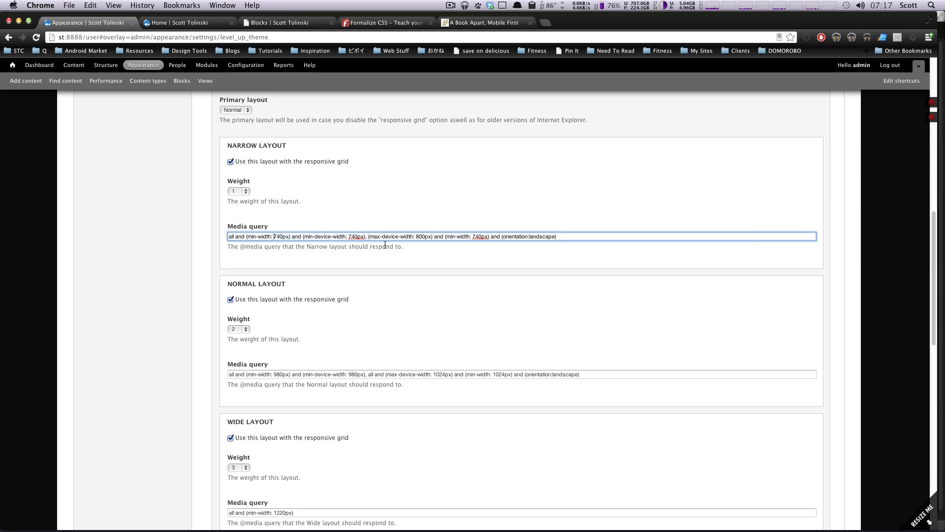
drag(228, 237, 359, 237)
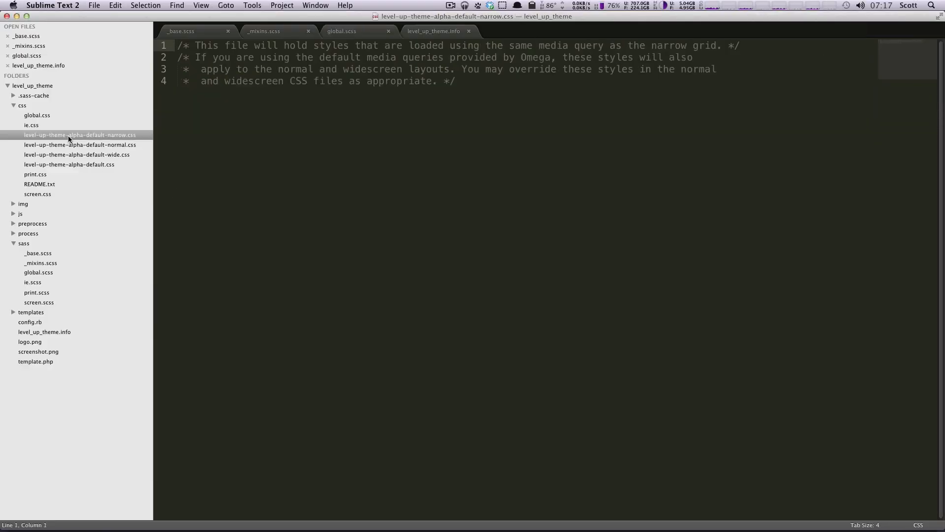
mouse_move(81, 289)
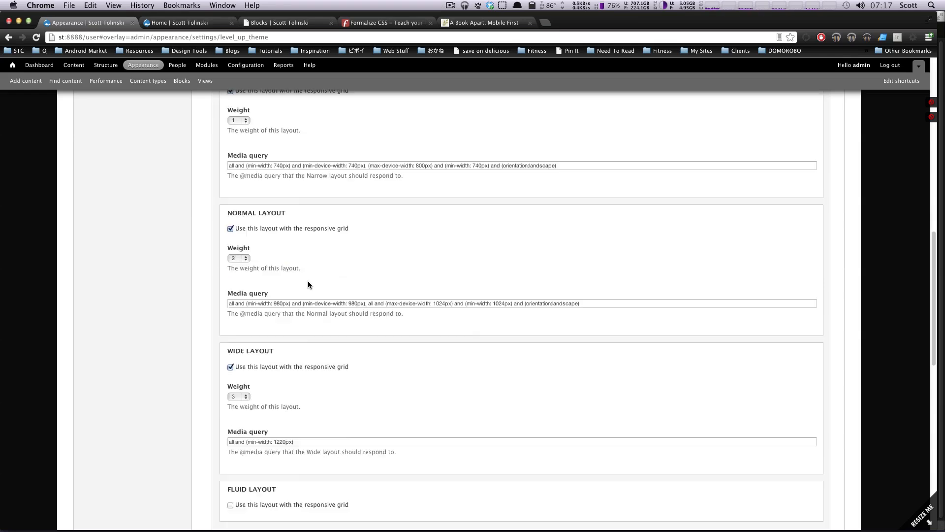
mouse_move(361, 232)
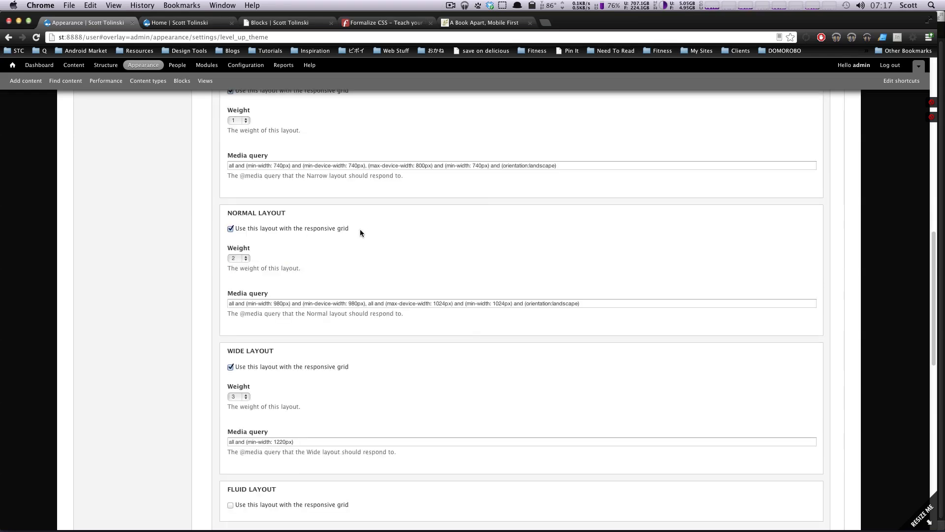
scroll(up, 3)
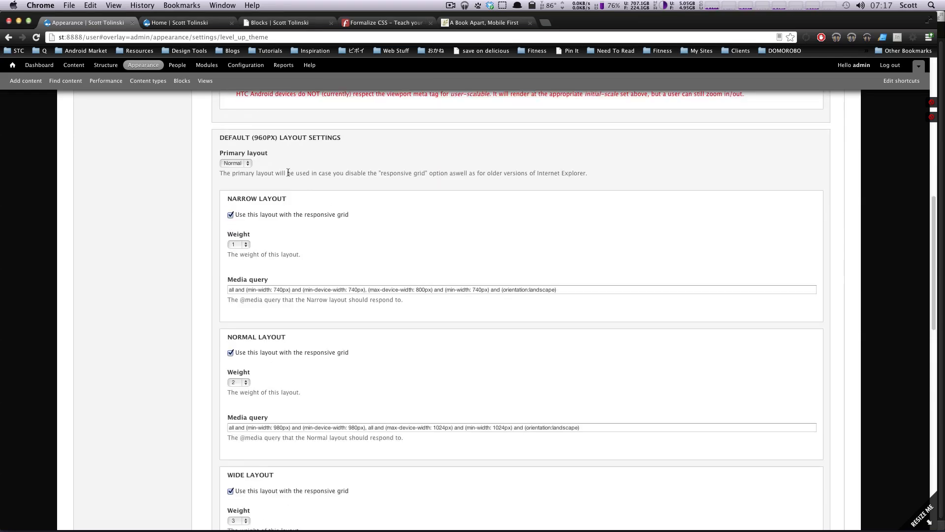
scroll(down, 3)
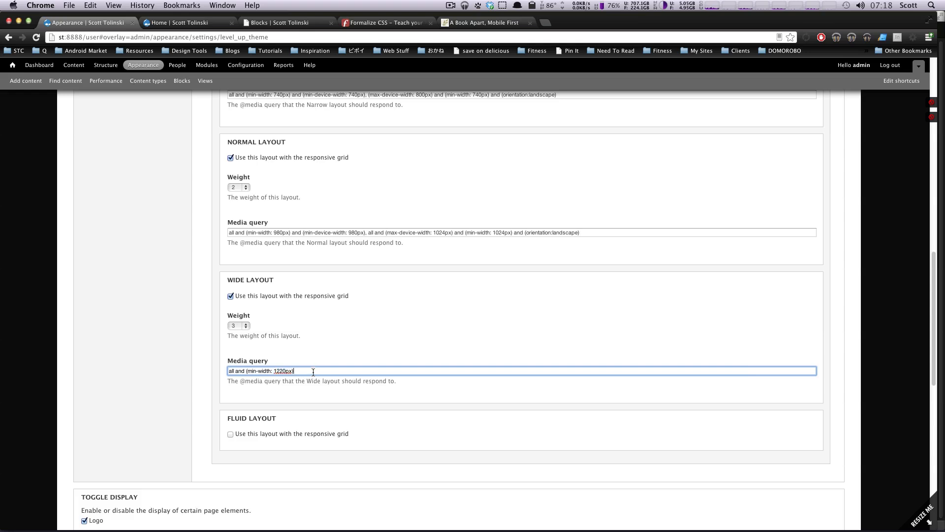
mouse_move(403, 356)
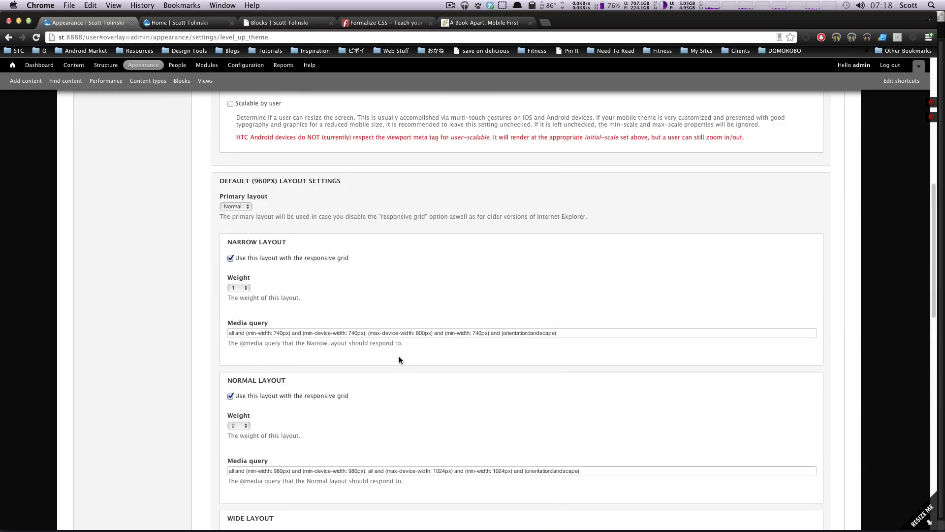
scroll(down, 3)
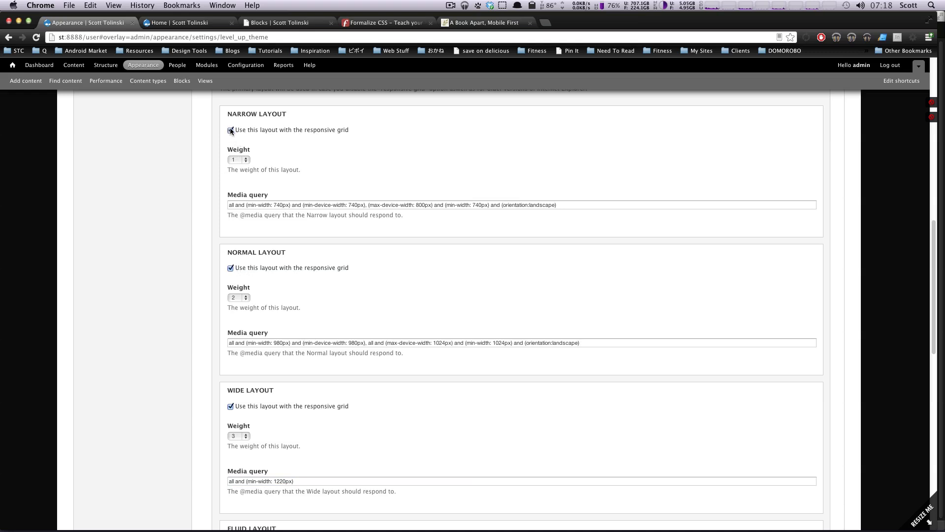
click(231, 130)
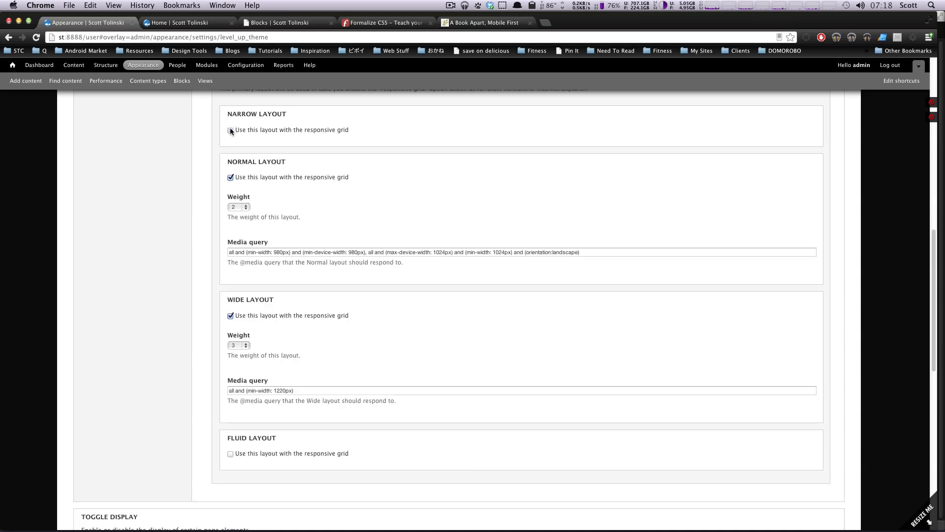
scroll(down, 3)
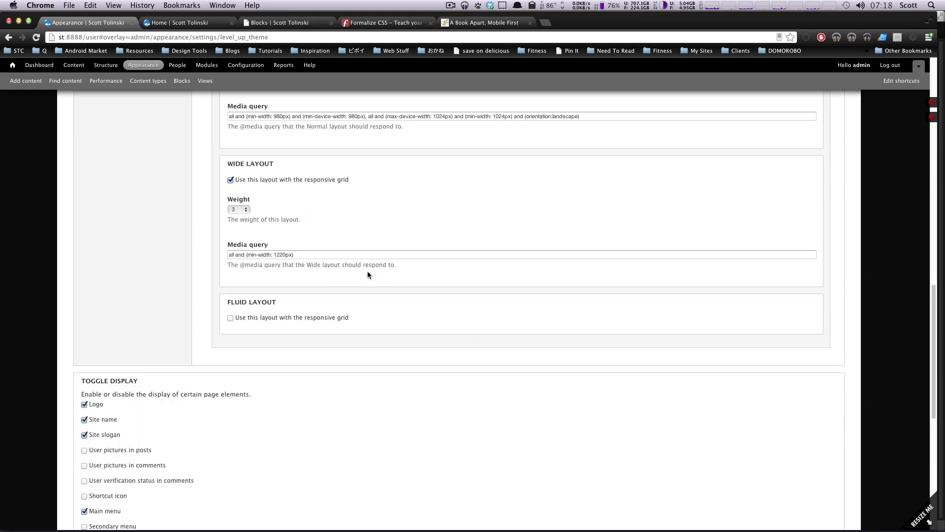
scroll(up, 3)
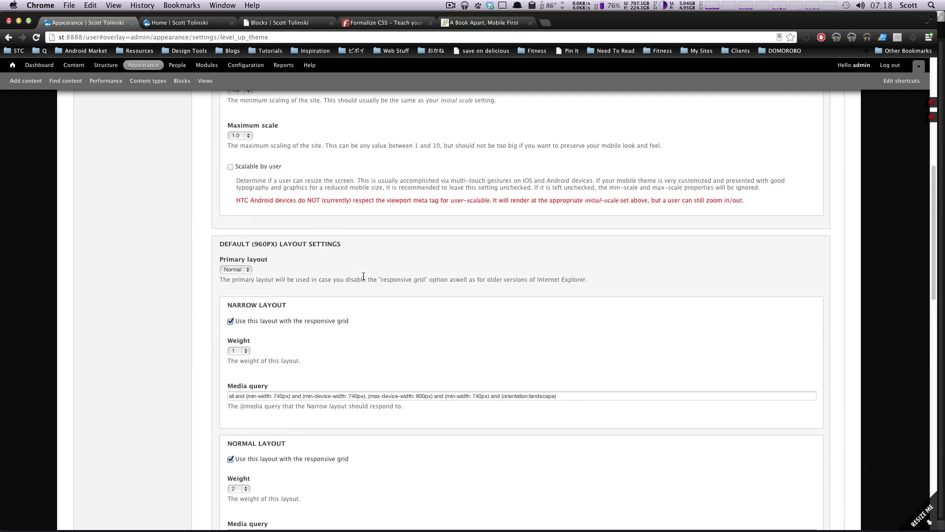
scroll(down, 3)
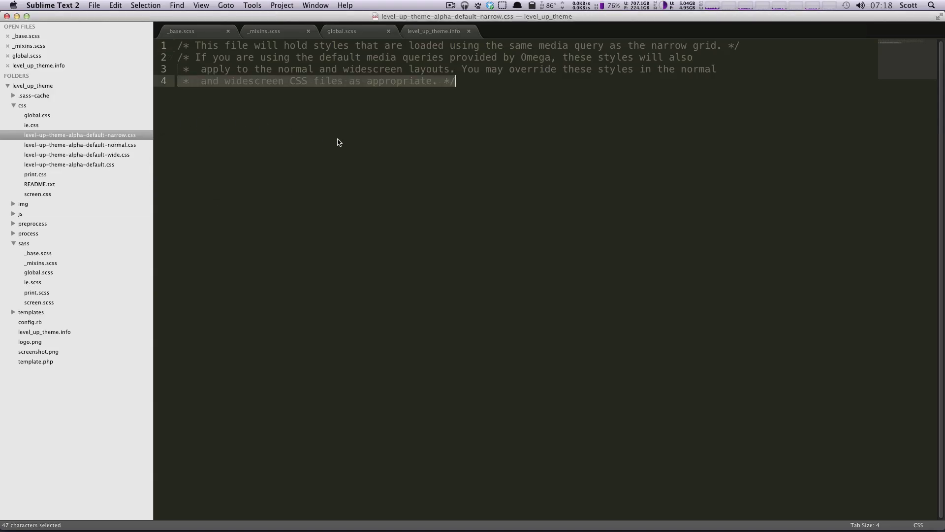
mouse_move(466, 112)
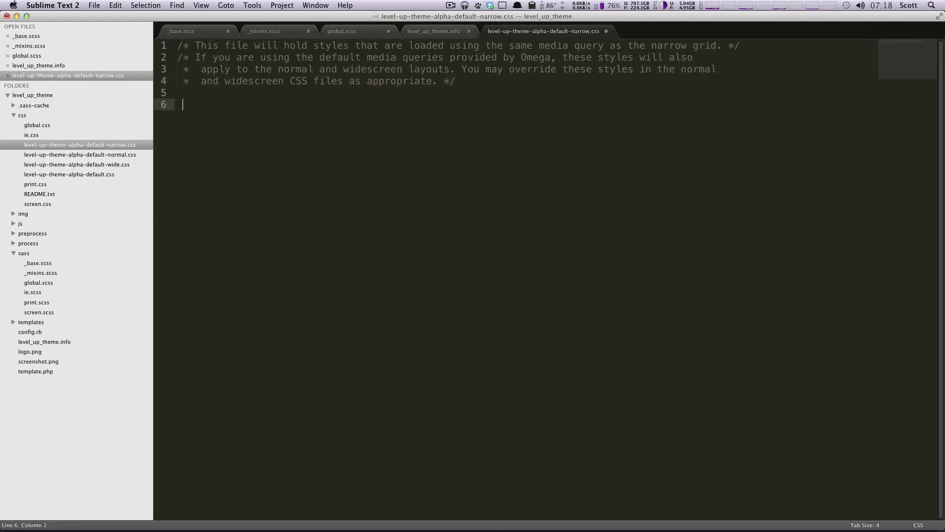
- Write a body rule setting the background colour to red in the narrow layout CSS
text(background:)
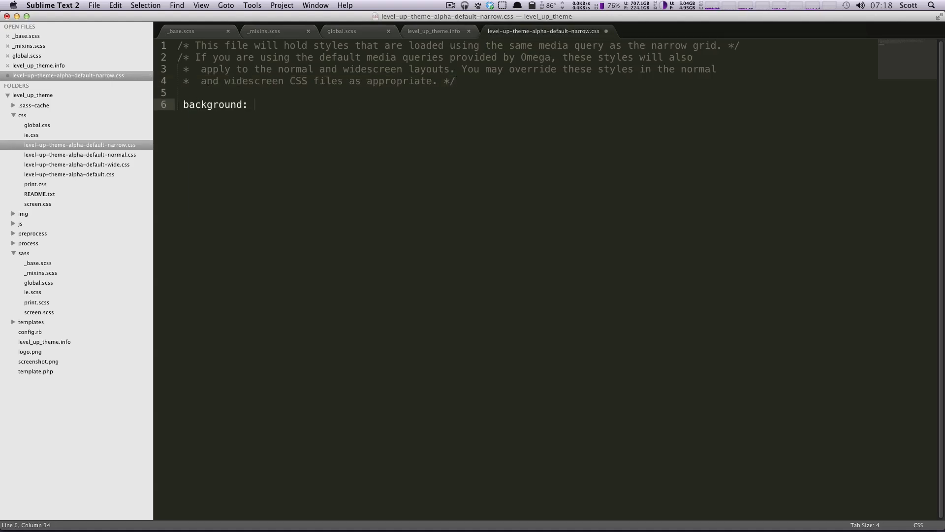
text(c)
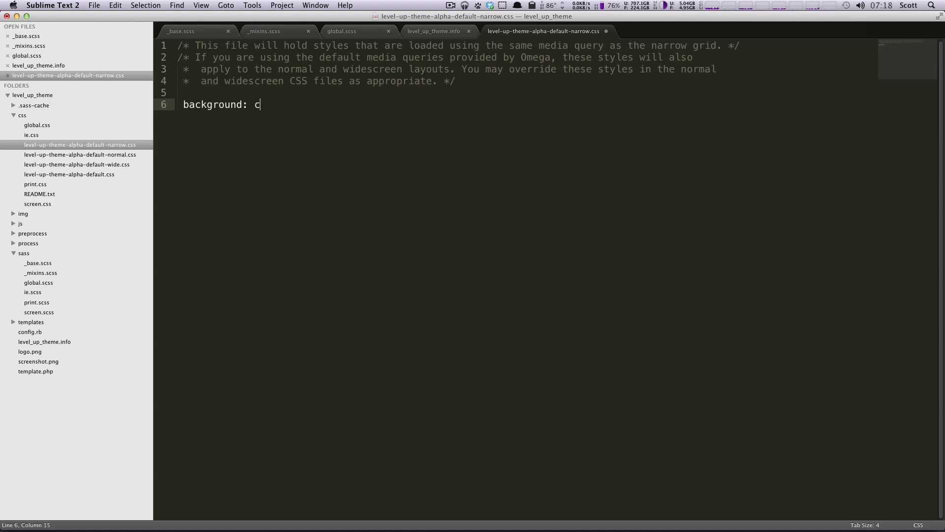
text(olor:r;)
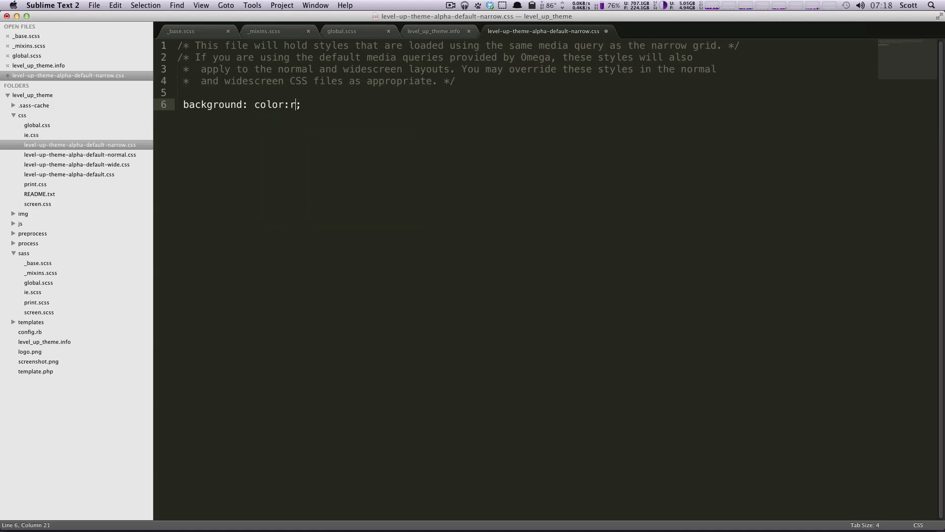
text(ed)
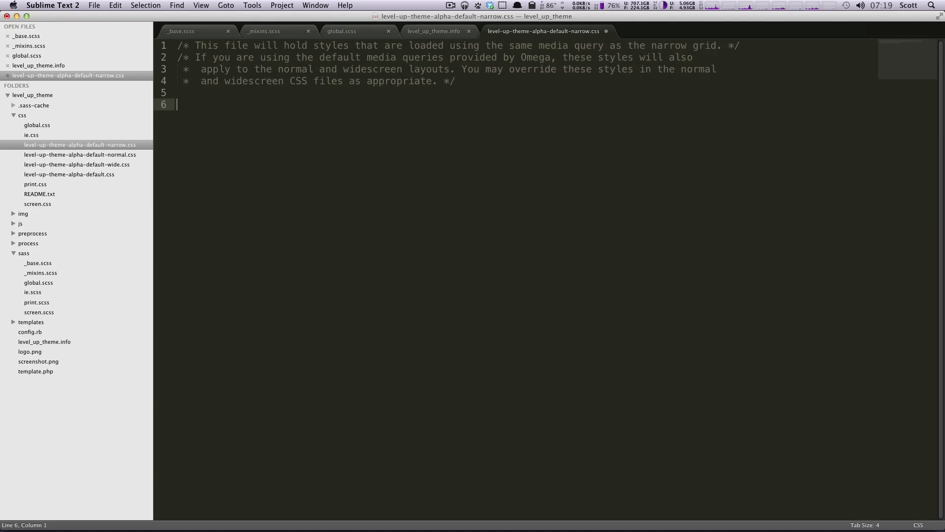
text(body)
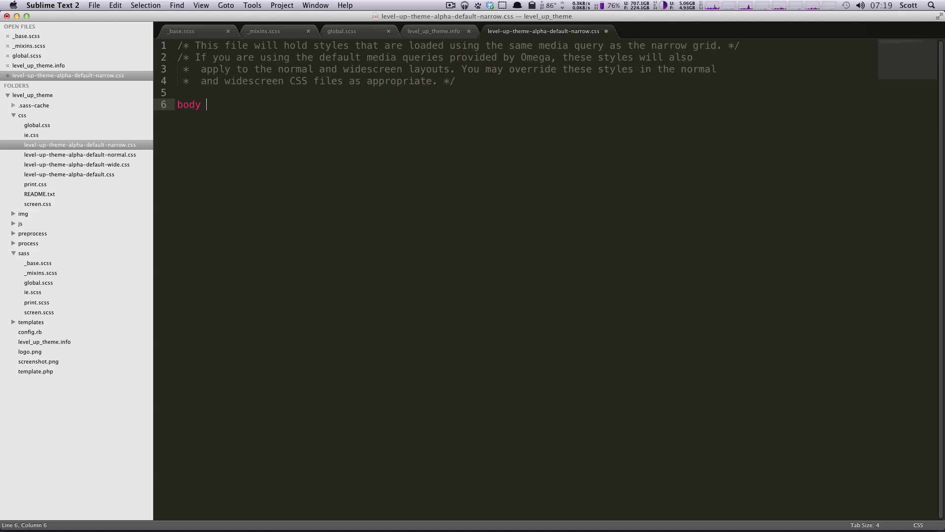
text({)
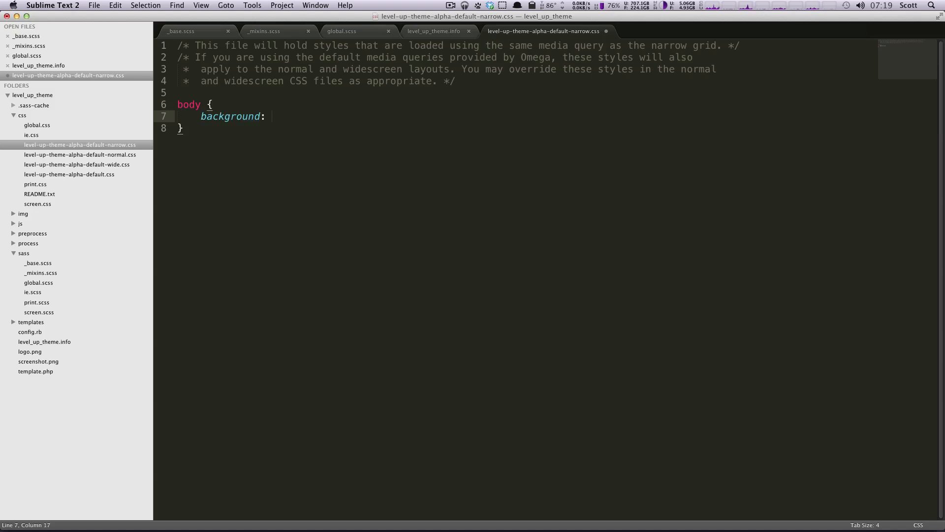
text(red;)
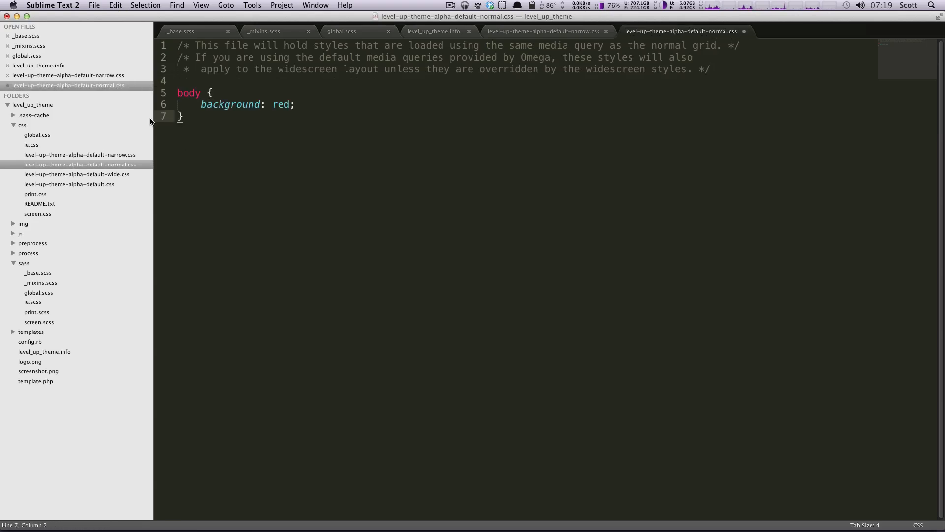
- Give the normal layout a blue body background and the wide layout a yellow one
text(blue)
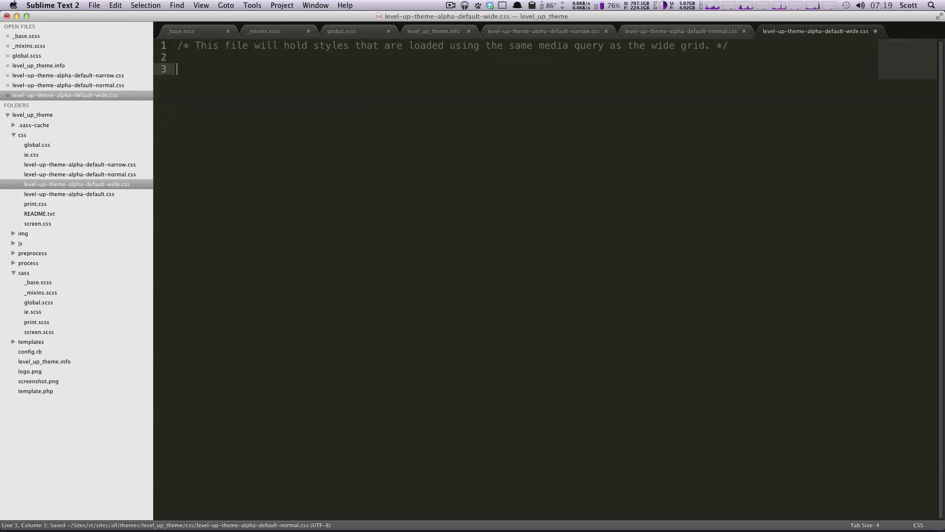
text(body {)
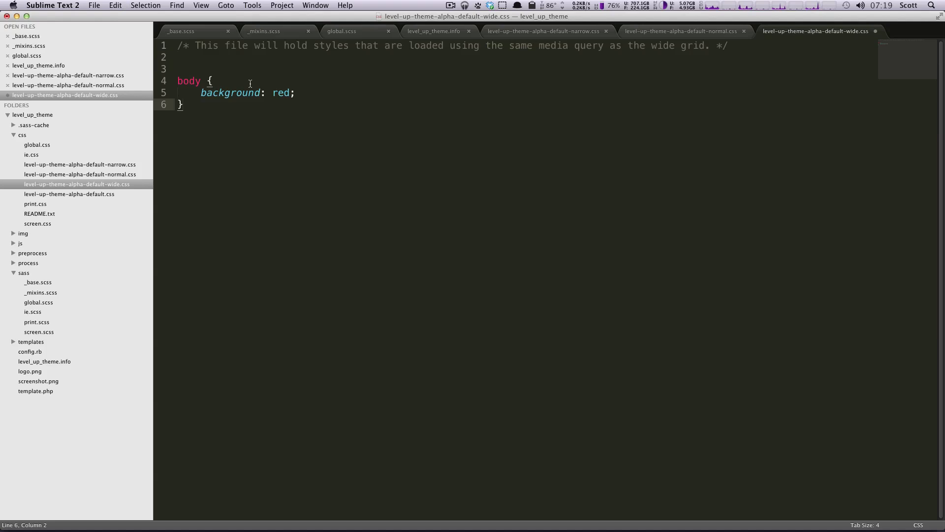
text(yelllow)
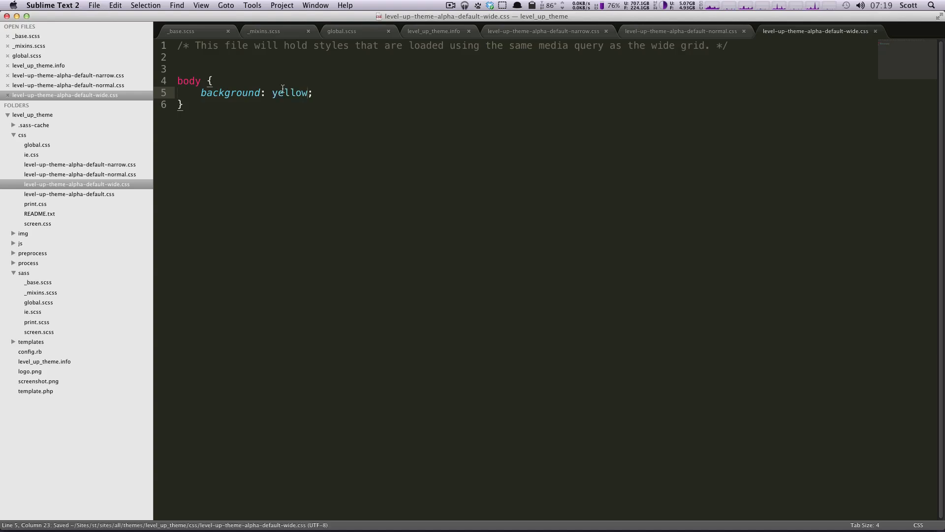
- In the alpha-default CSS, add a body rule and change its background from red to purple
click(69, 194)
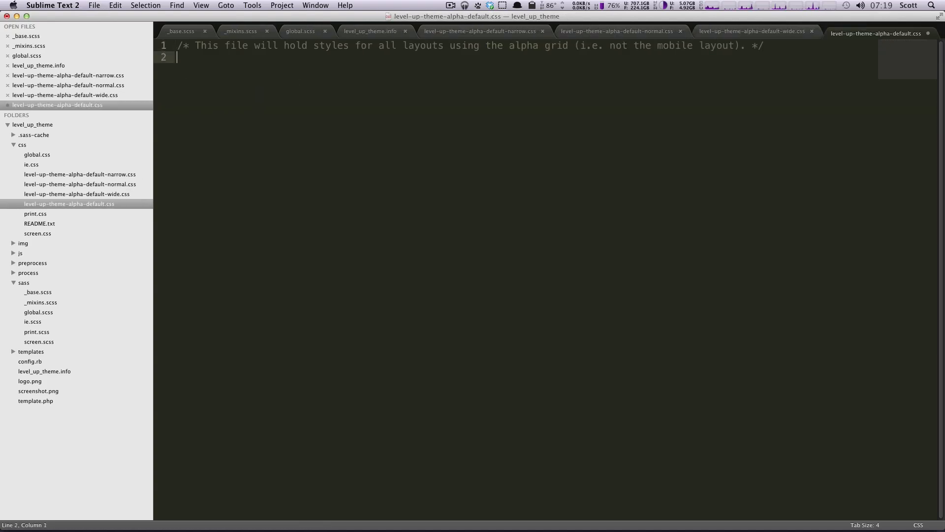
text(body {)
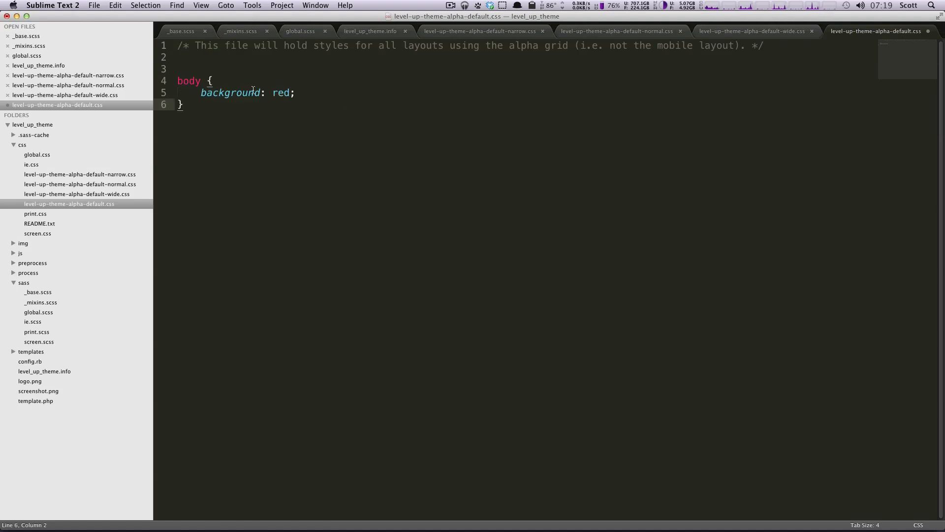
double_click(280, 92)
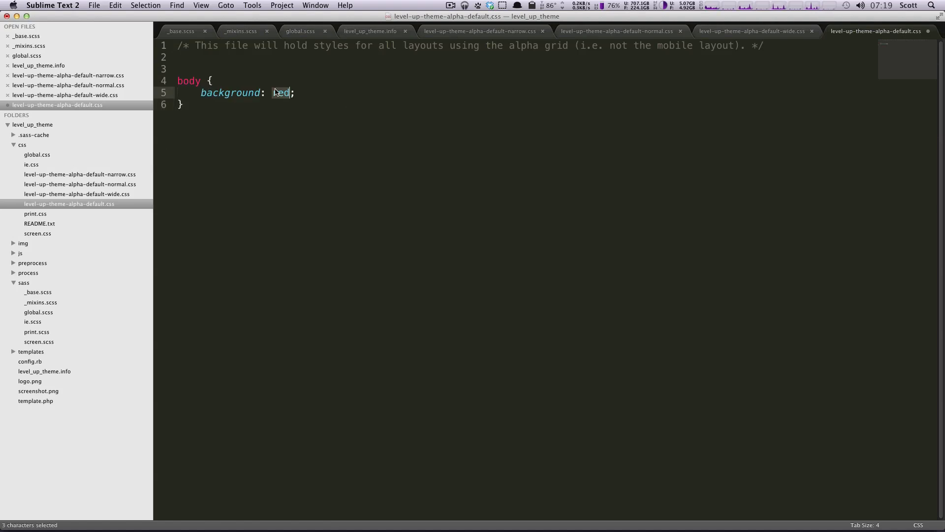
text(purple)
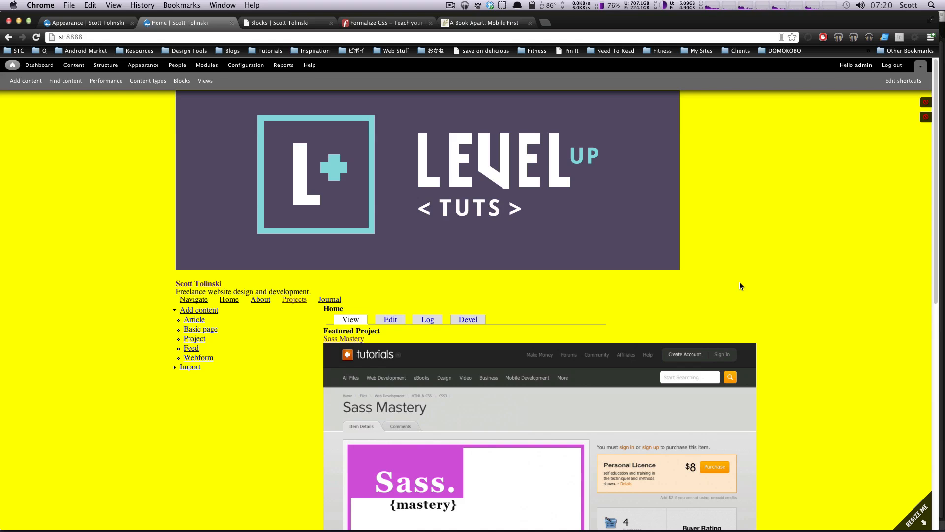
mouse_move(759, 285)
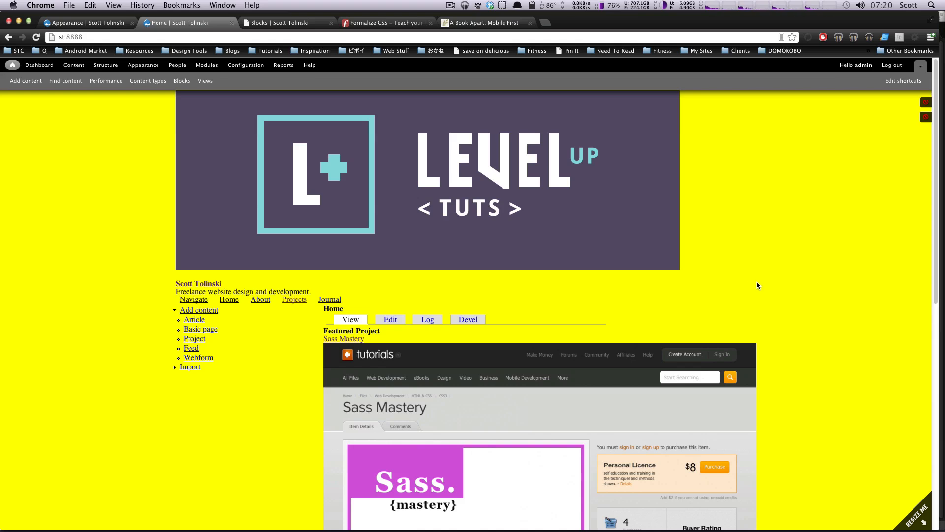